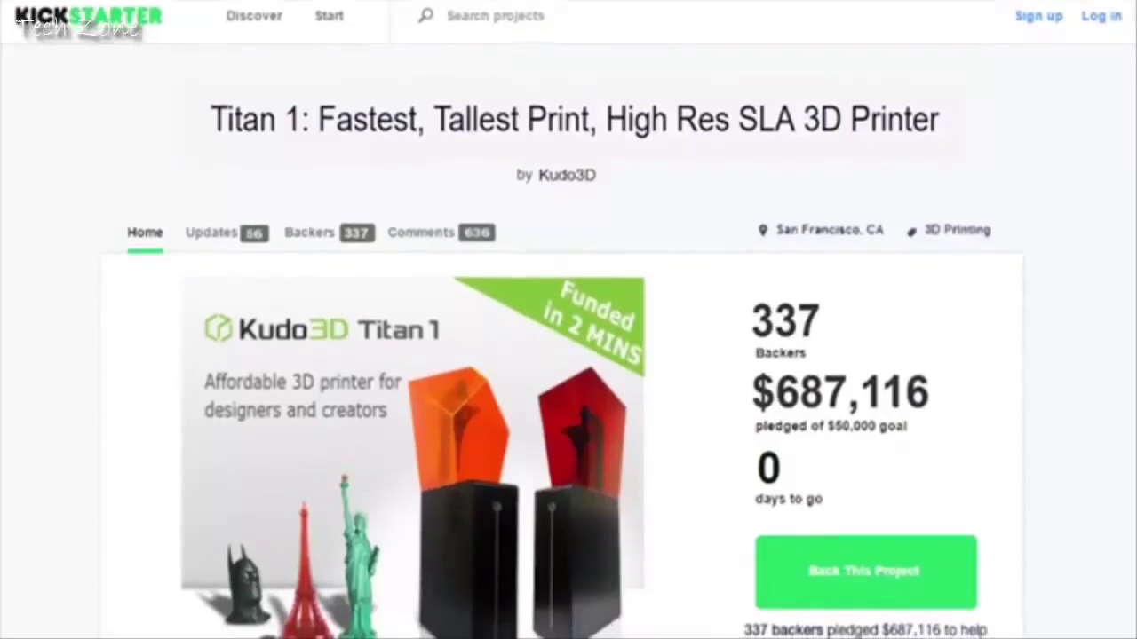
pyautogui.scroll(-3)
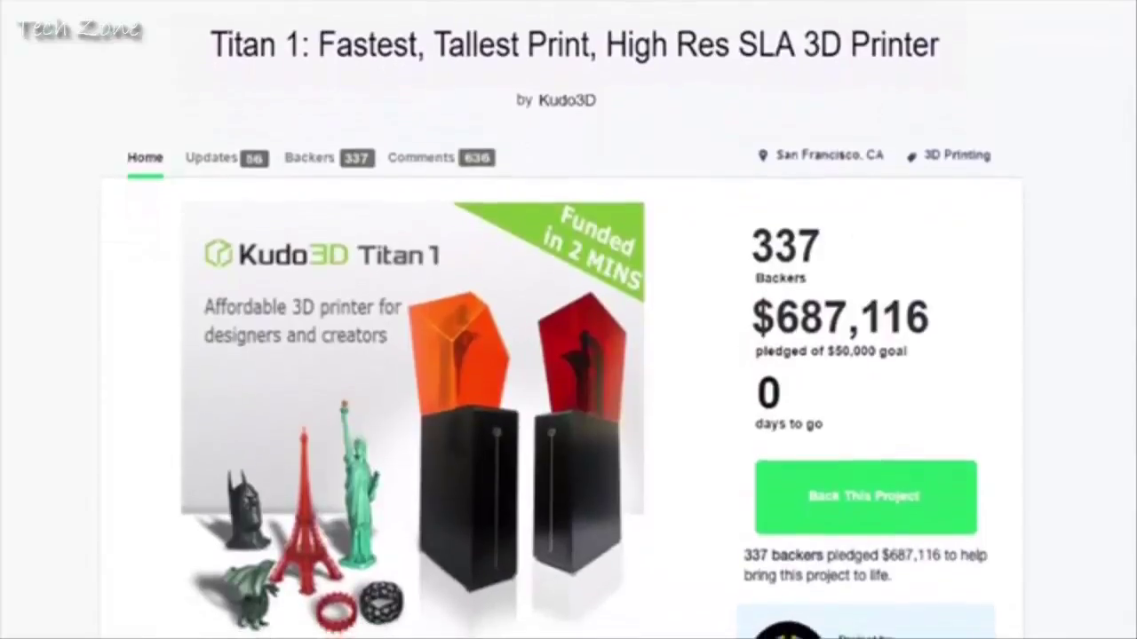